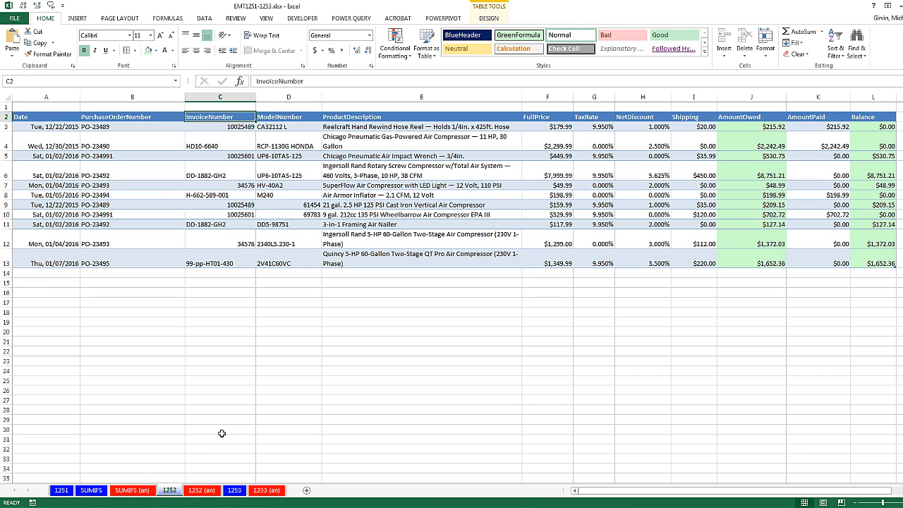
pyautogui.moveTo(240, 380)
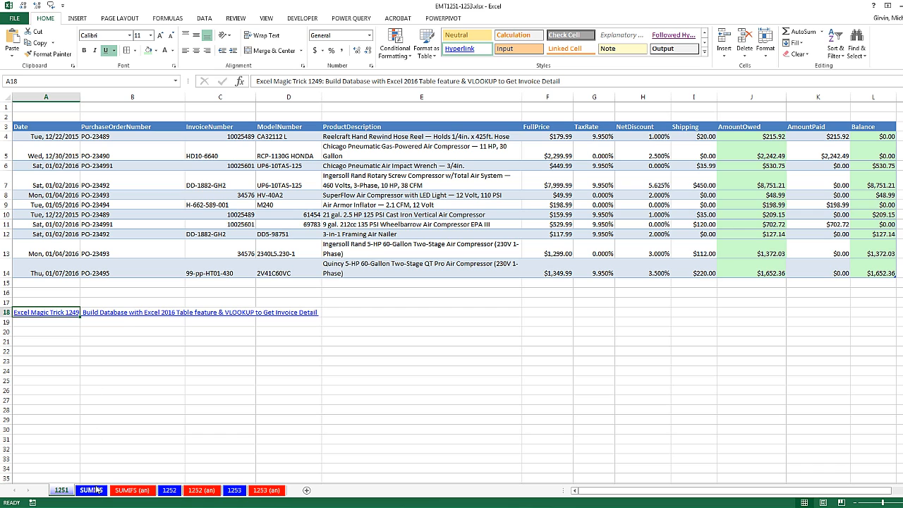
# Step: Review the SUMIFS sheet, return to sheet 1252 and look over the Power Query and Data ribbons
pyautogui.click(91, 489)
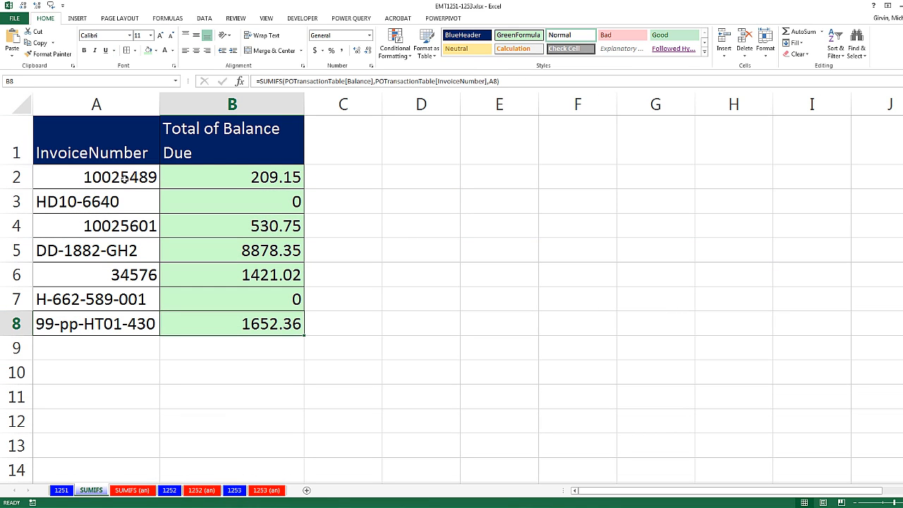
pyautogui.doubleClick(231, 177)
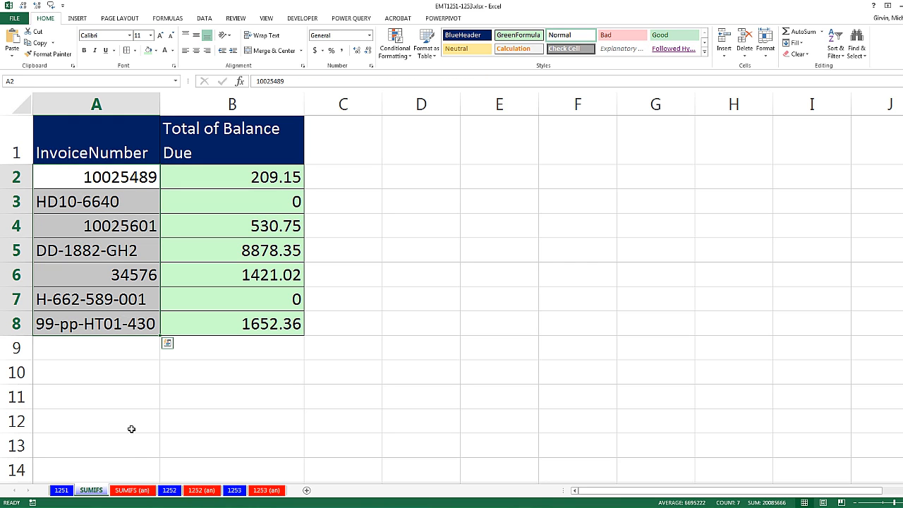
pyautogui.click(168, 490)
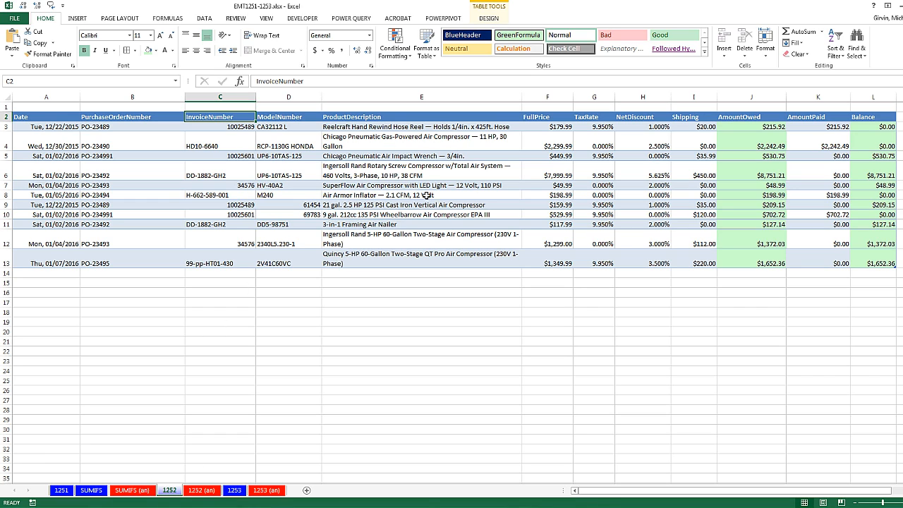
pyautogui.click(351, 18)
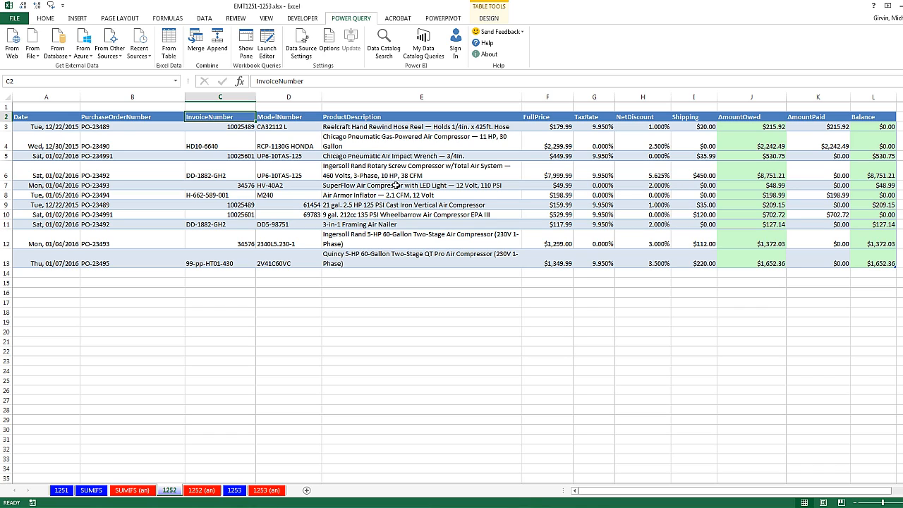
pyautogui.click(204, 18)
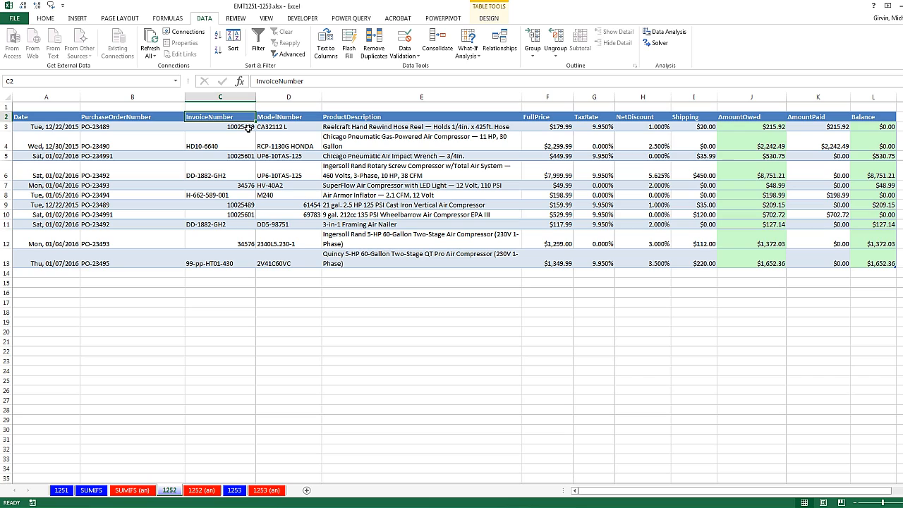
# Step: Start a Power Query From Table on a cell inside the invoice transaction table
pyautogui.click(220, 126)
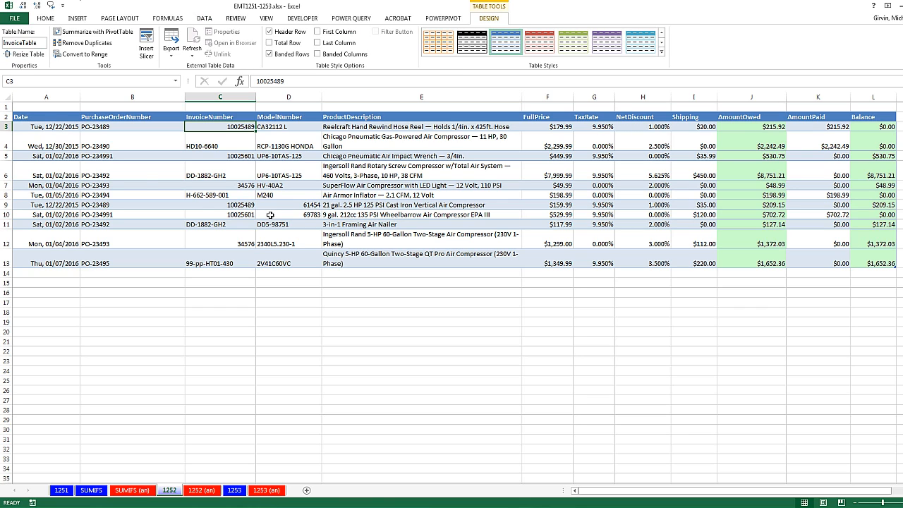
pyautogui.moveTo(351, 18)
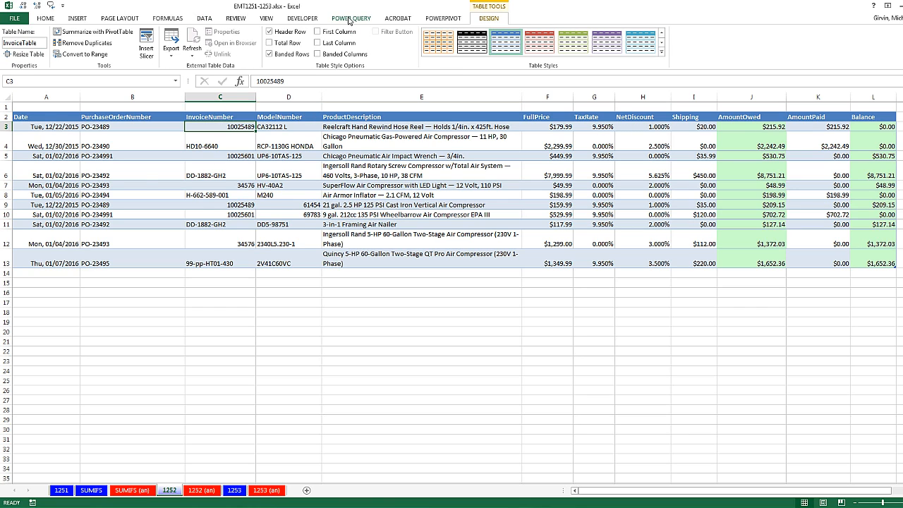
pyautogui.click(350, 17)
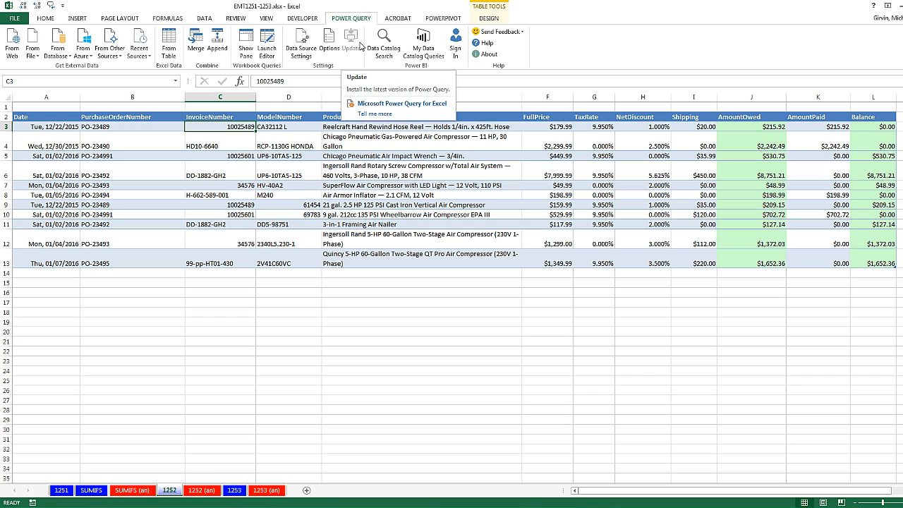
pyautogui.moveTo(241, 164)
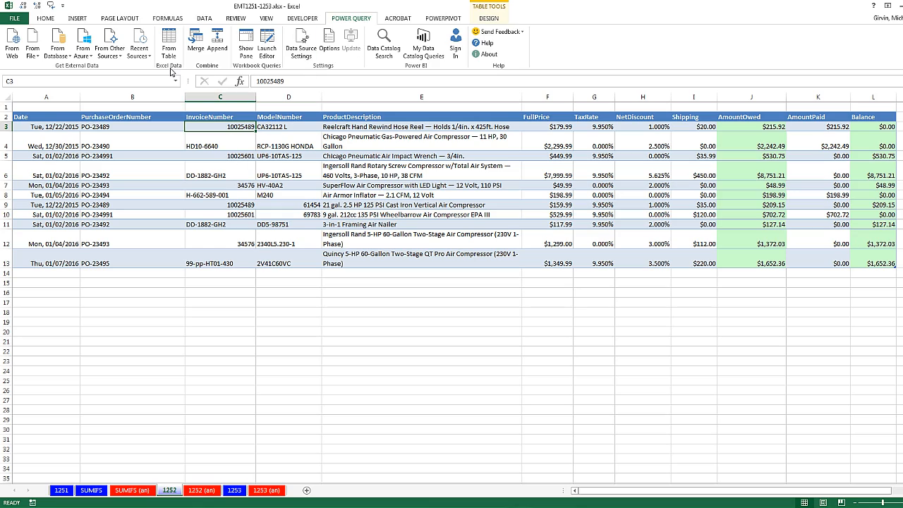
pyautogui.click(168, 40)
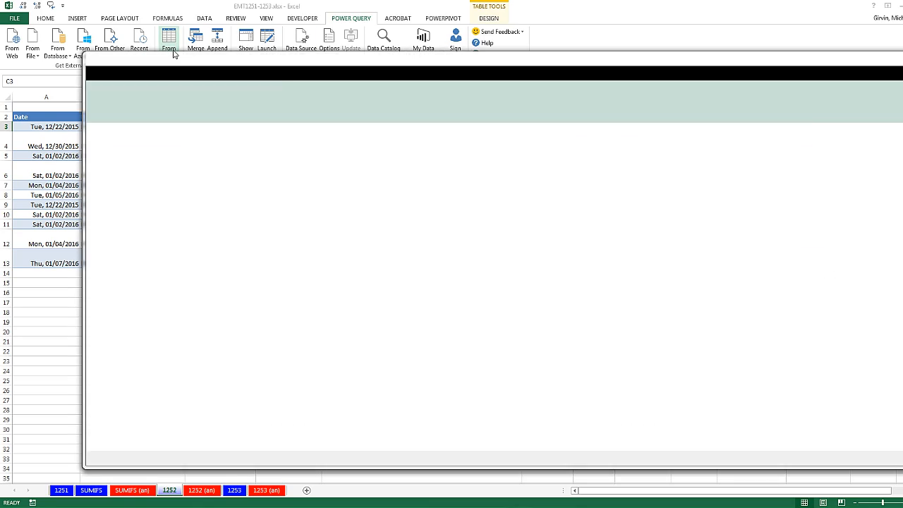
# Step: Name the new query TotalBalance in the Query Editor
pyautogui.click(168, 39)
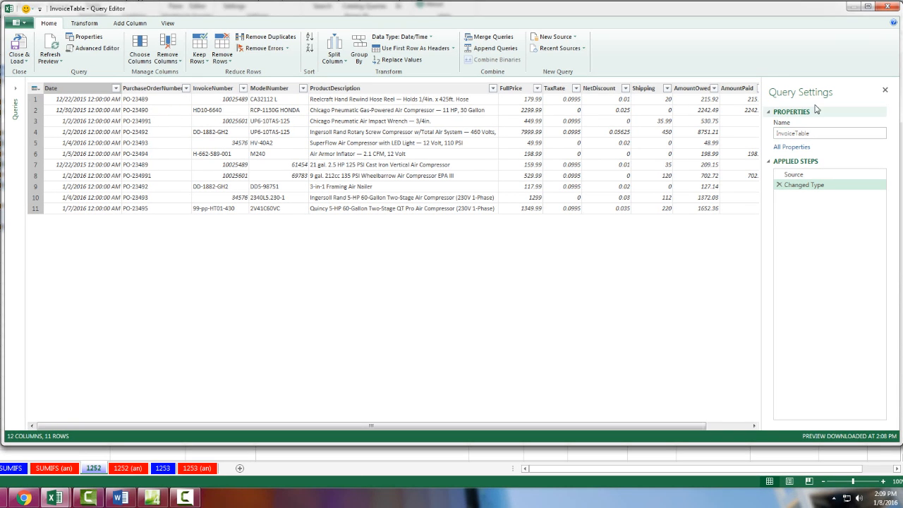
pyautogui.click(829, 133)
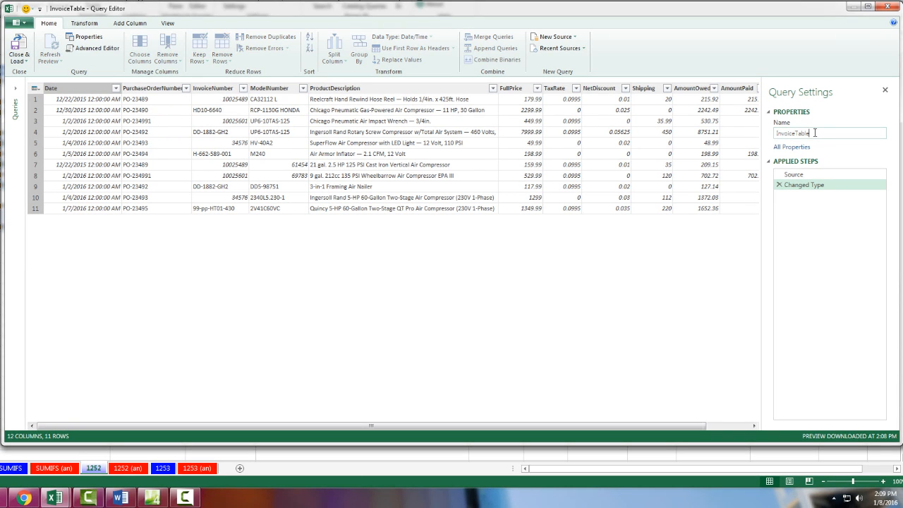
pyautogui.write('TotalBalance')
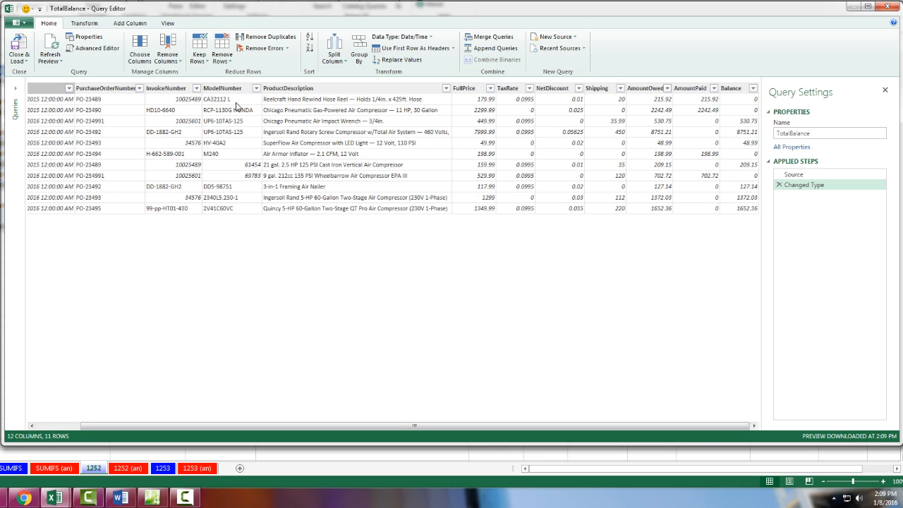
# Step: Keep only the InvoiceNumber and Balance columns via Remove Other Columns
pyautogui.click(166, 87)
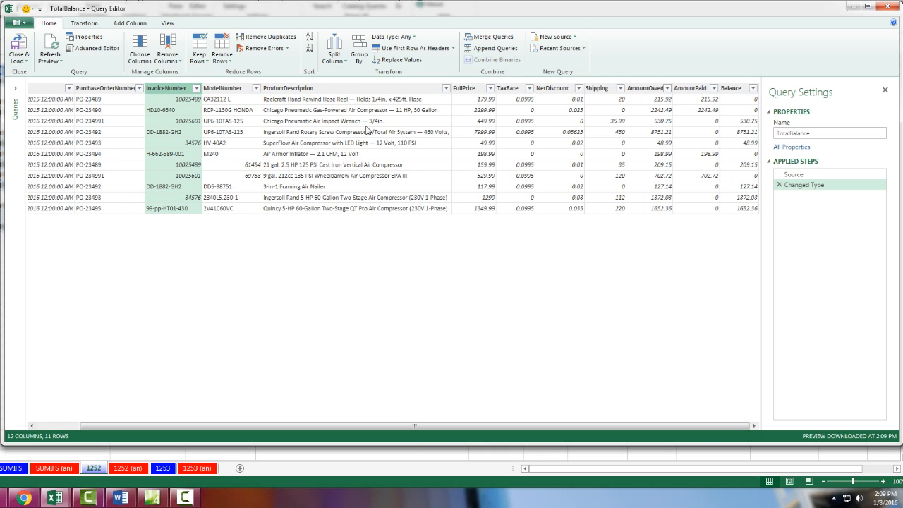
pyautogui.press('ctrl')
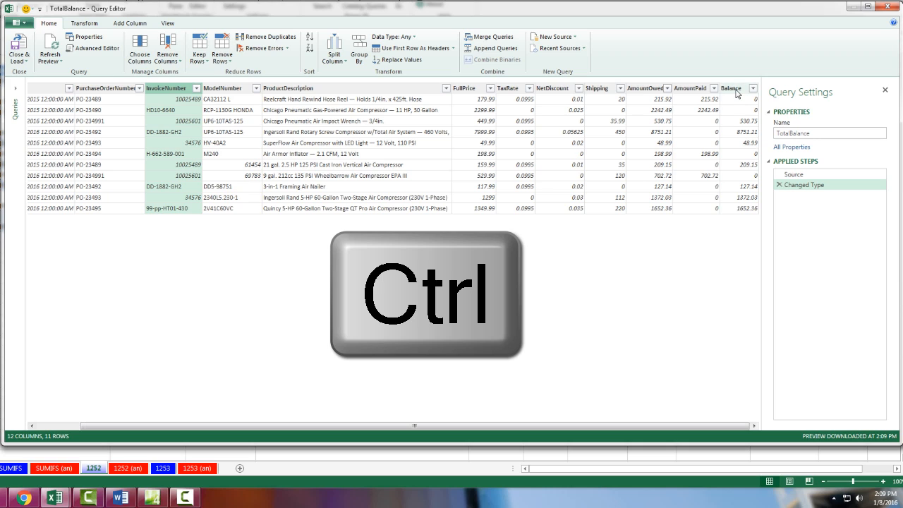
pyautogui.click(731, 87)
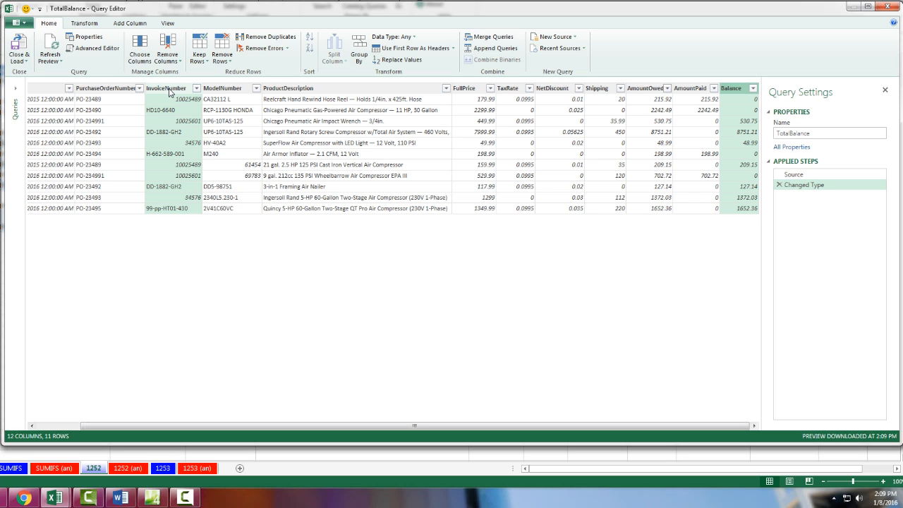
pyautogui.rightClick(166, 88)
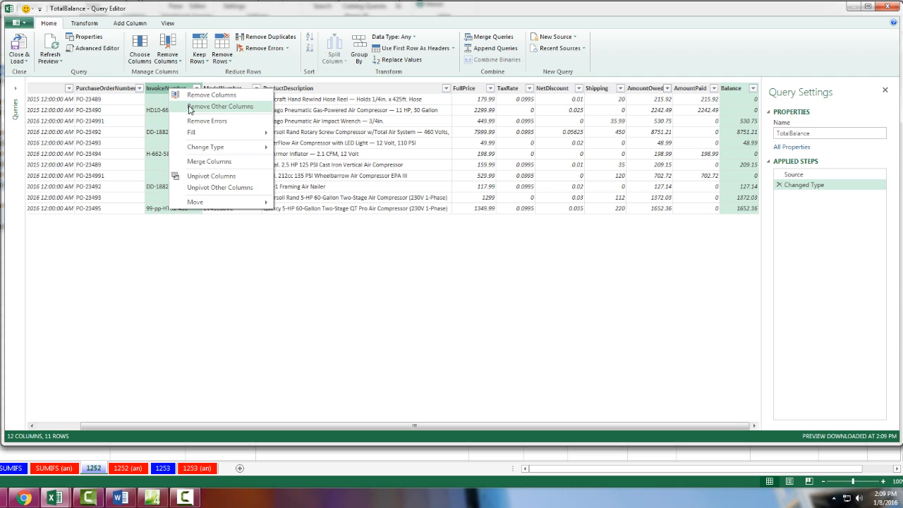
pyautogui.click(219, 106)
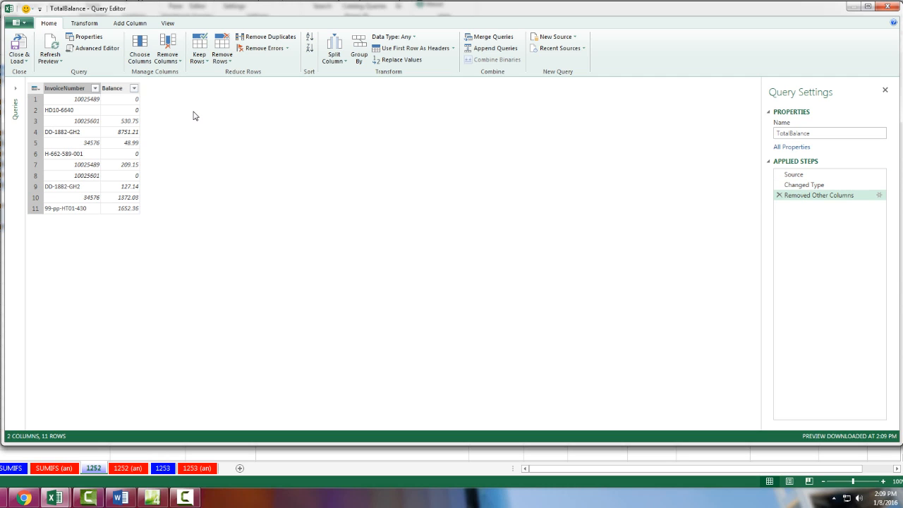
# Step: Select InvoiceNumber and begin a Group By from the Transform features
pyautogui.click(64, 87)
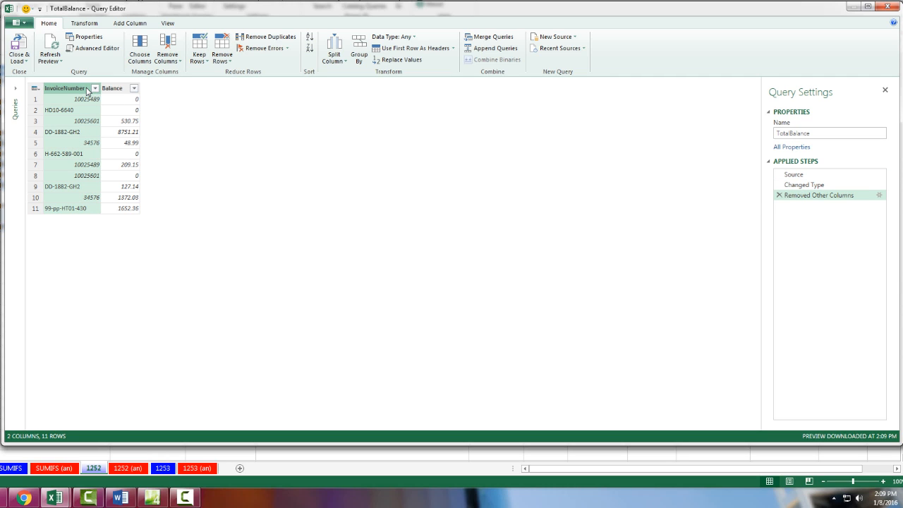
pyautogui.click(84, 23)
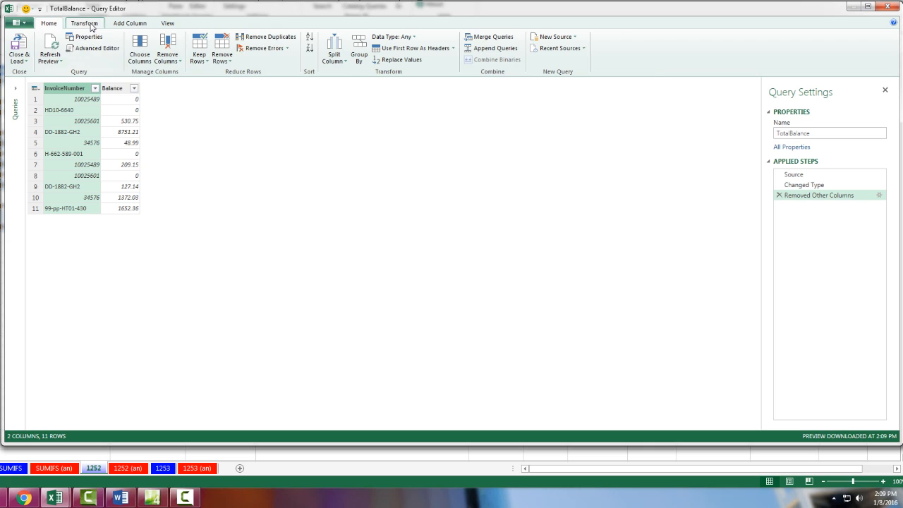
pyautogui.click(84, 23)
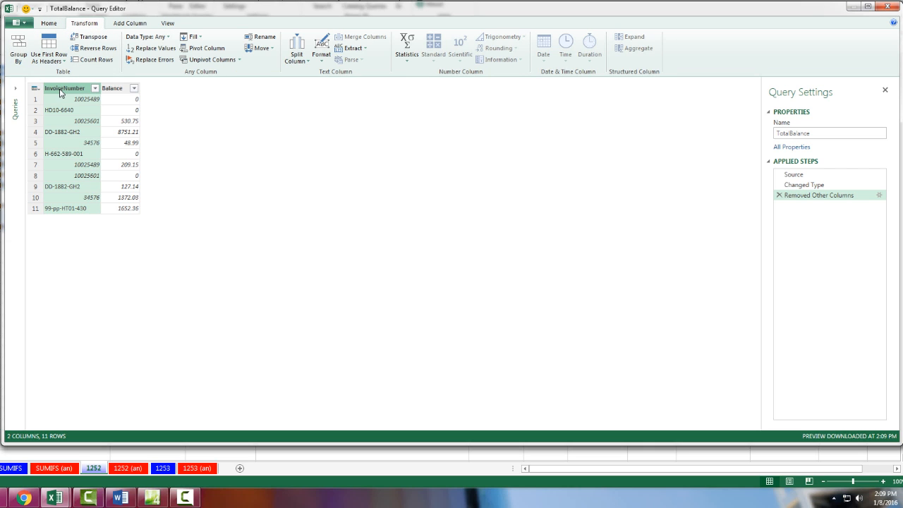
pyautogui.moveTo(18, 50)
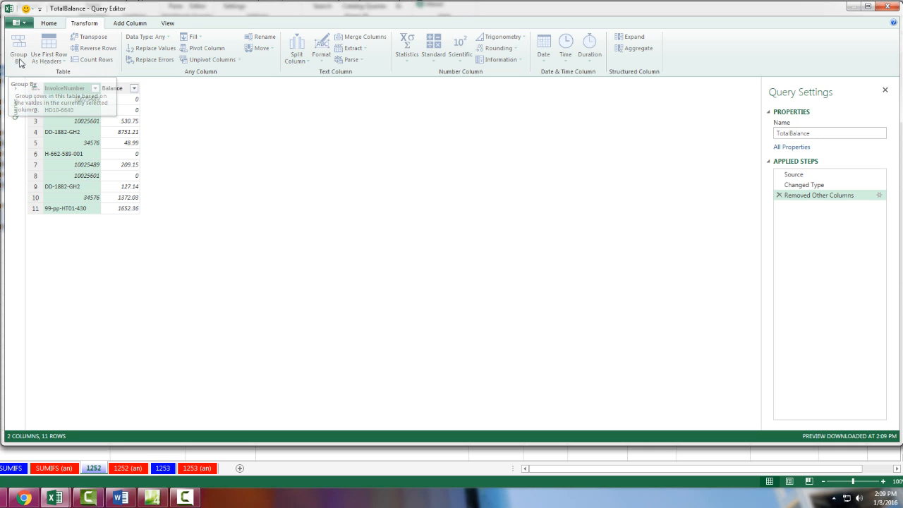
pyautogui.click(19, 47)
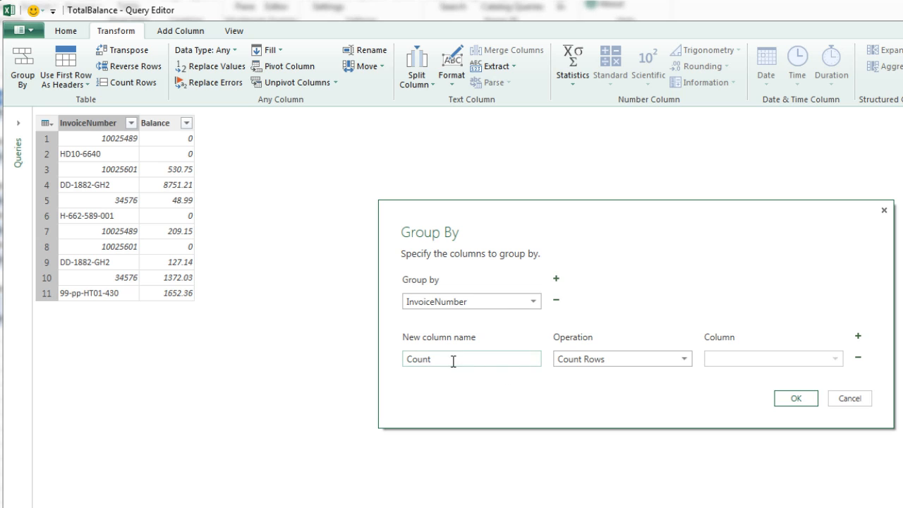
# Step: Group by InvoiceNumber into a TotalBalance column summing Balance, giving seven rows
pyautogui.doubleClick(417, 359)
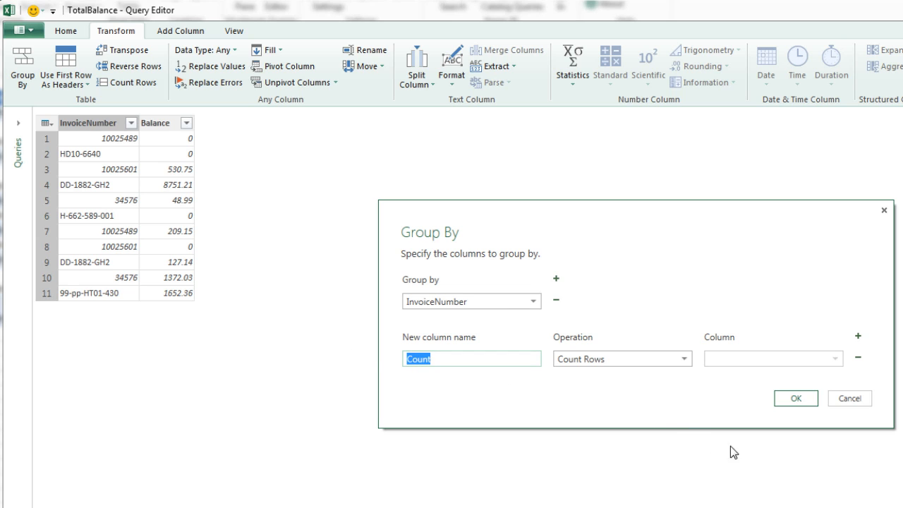
pyautogui.write('TotalBalance')
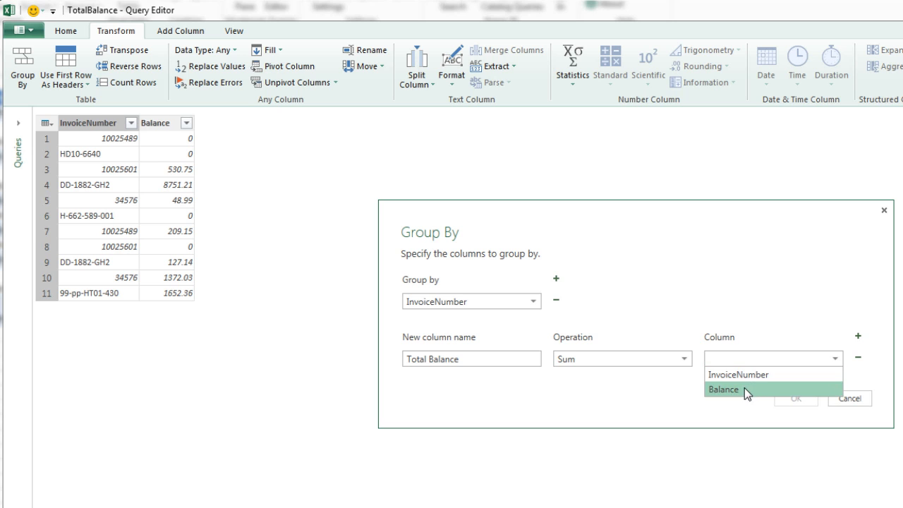
pyautogui.click(723, 389)
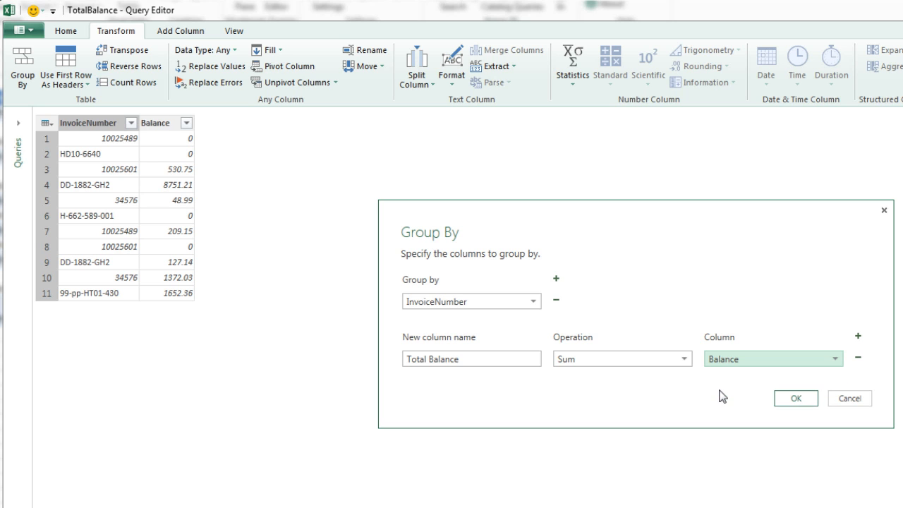
pyautogui.click(795, 398)
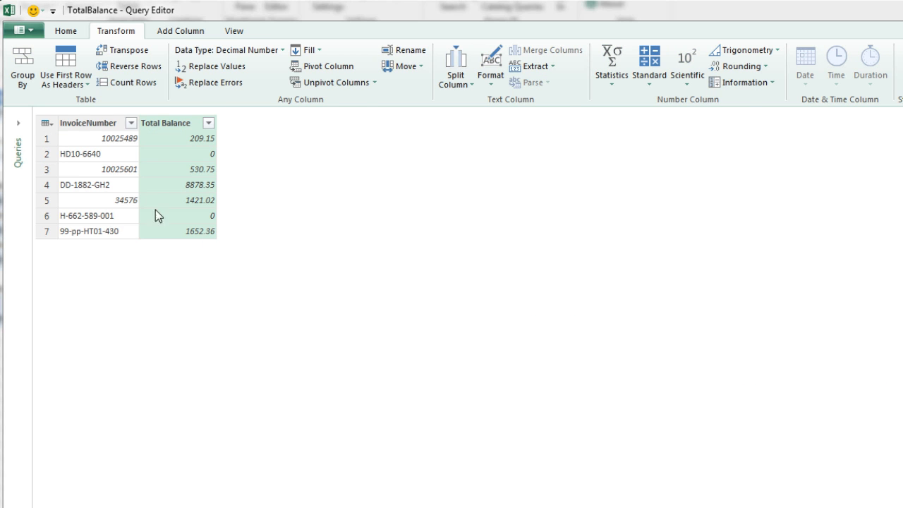
pyautogui.moveTo(62, 148)
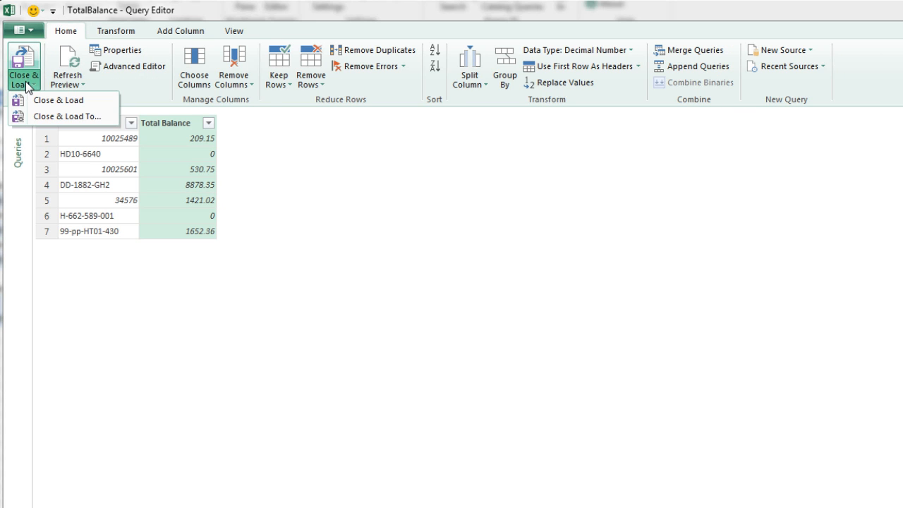
# Step: Load the query as a table on a new worksheet and name the sheet Invoice Balances
pyautogui.click(67, 116)
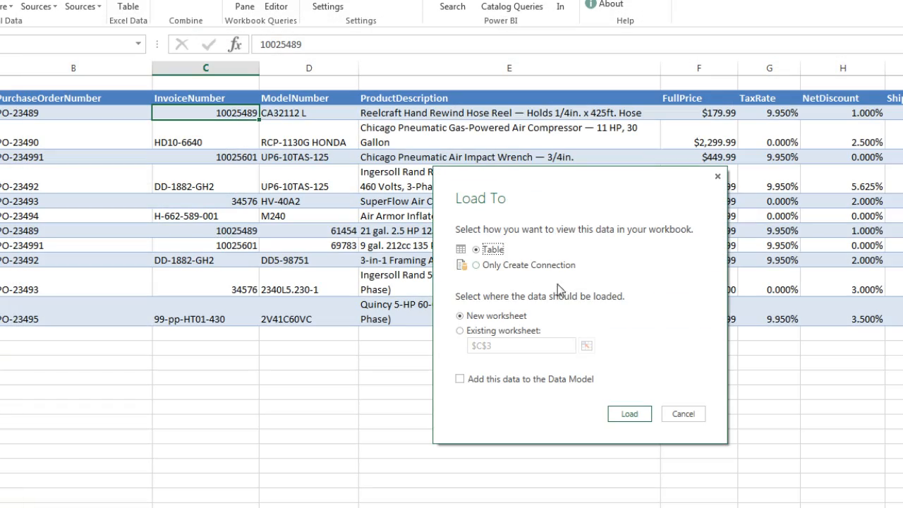
pyautogui.moveTo(494, 324)
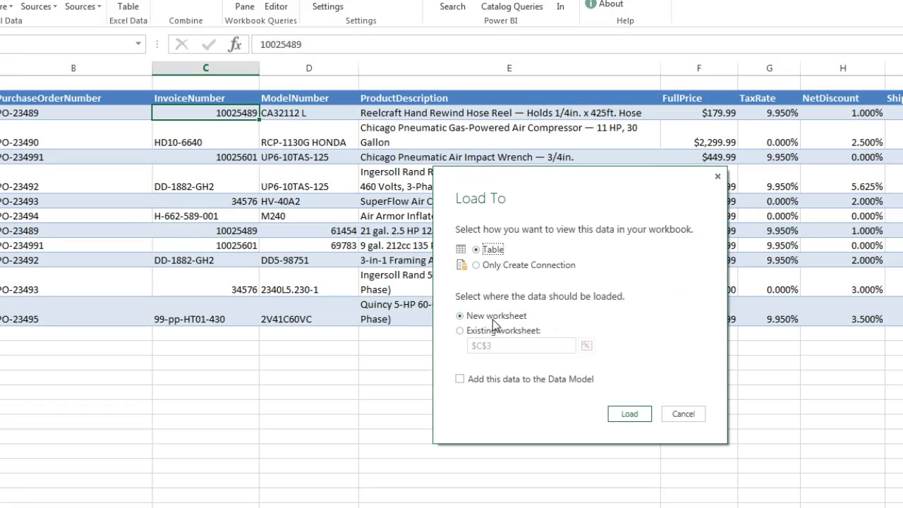
pyautogui.click(628, 413)
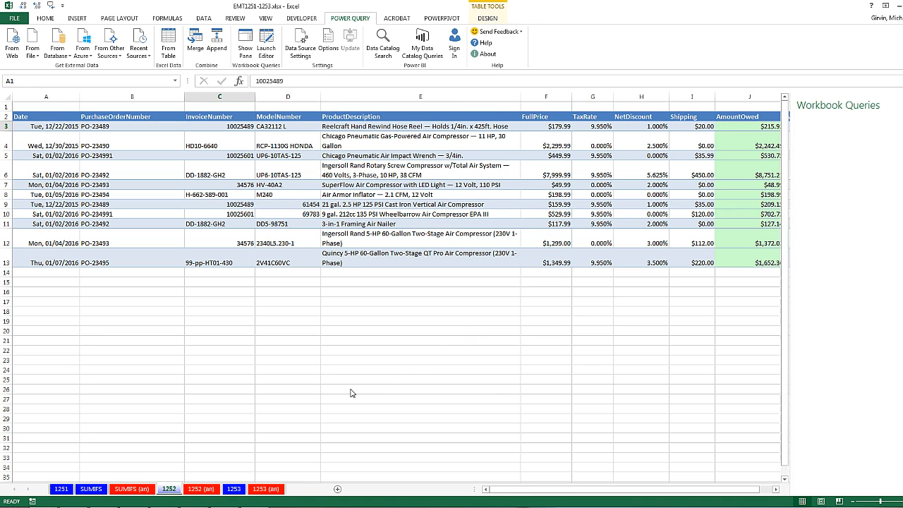
pyautogui.click(301, 488)
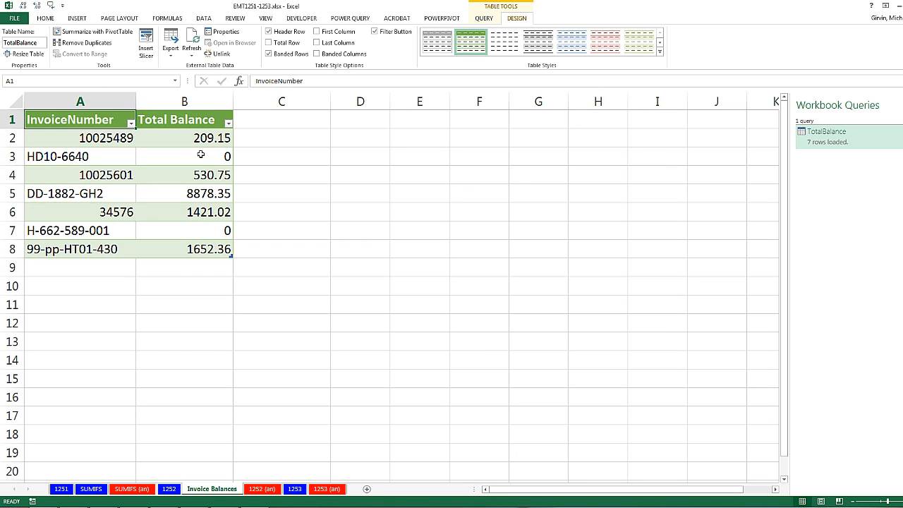
pyautogui.moveTo(247, 419)
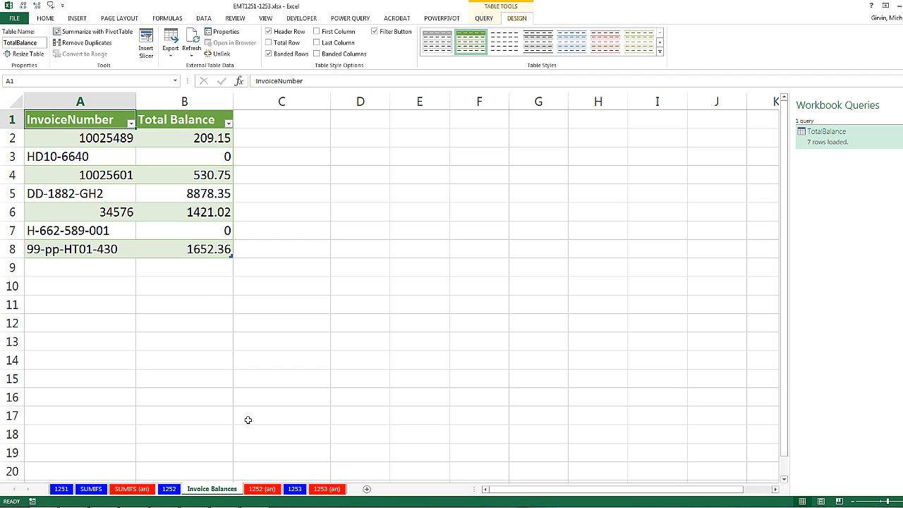
pyautogui.moveTo(137, 184)
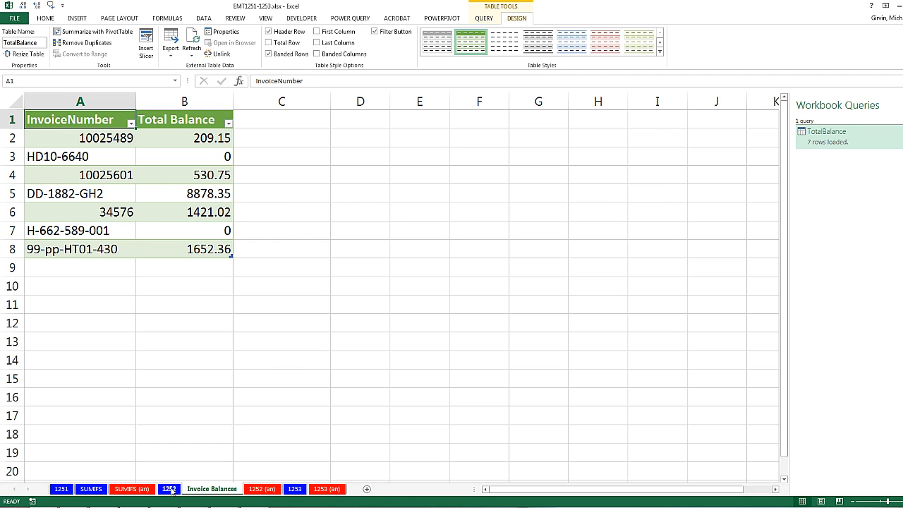
# Step: Enter the Makita Orbital Sander record, invoice Y-0102562, balance $88.98, in row 14 of sheet 1252
pyautogui.click(168, 489)
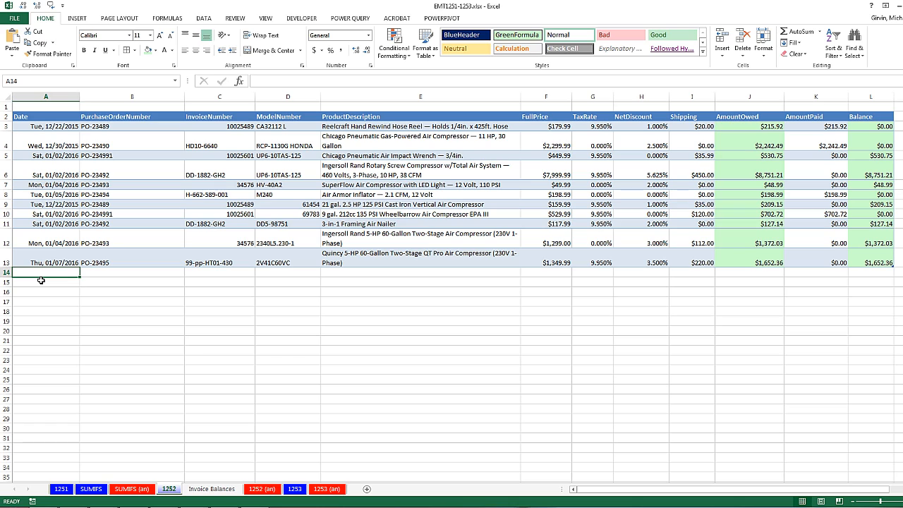
pyautogui.write('1')
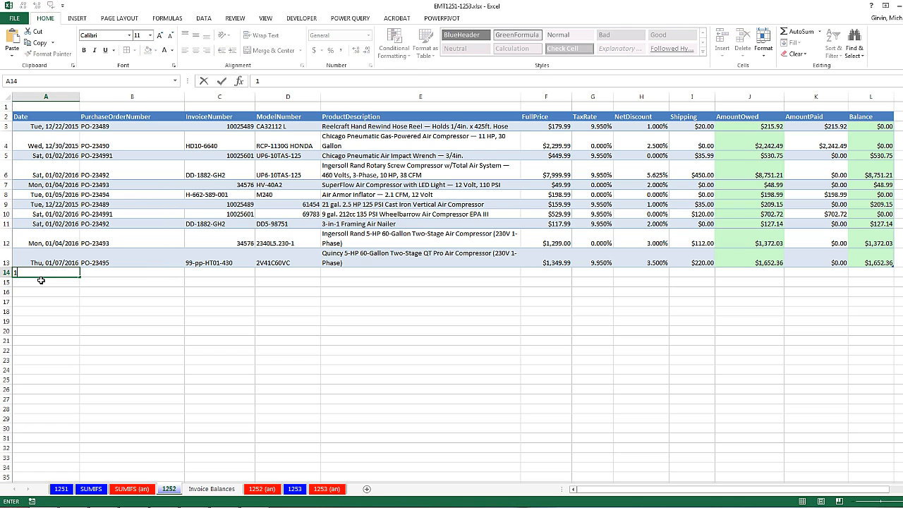
pyautogui.write('/08/2016')
pyautogui.click(420, 273)
pyautogui.write('Makita Orbital Sander')
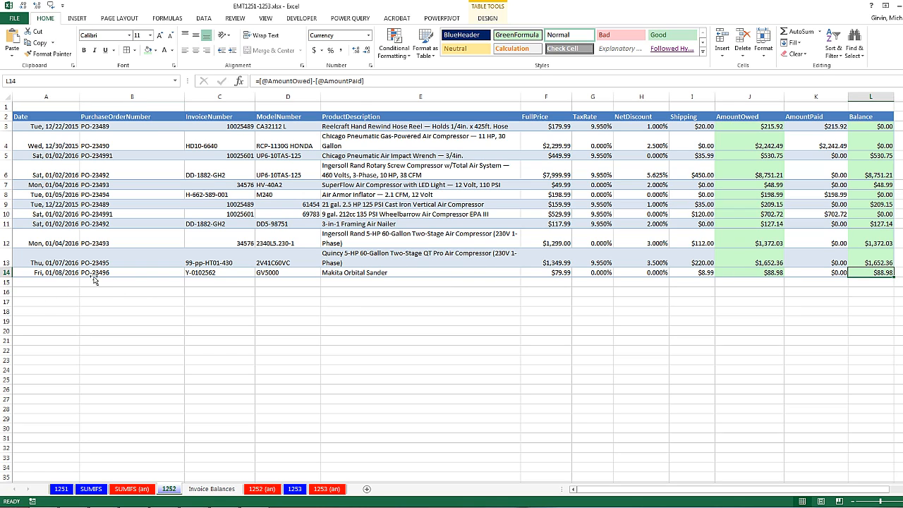
pyautogui.moveTo(349, 292)
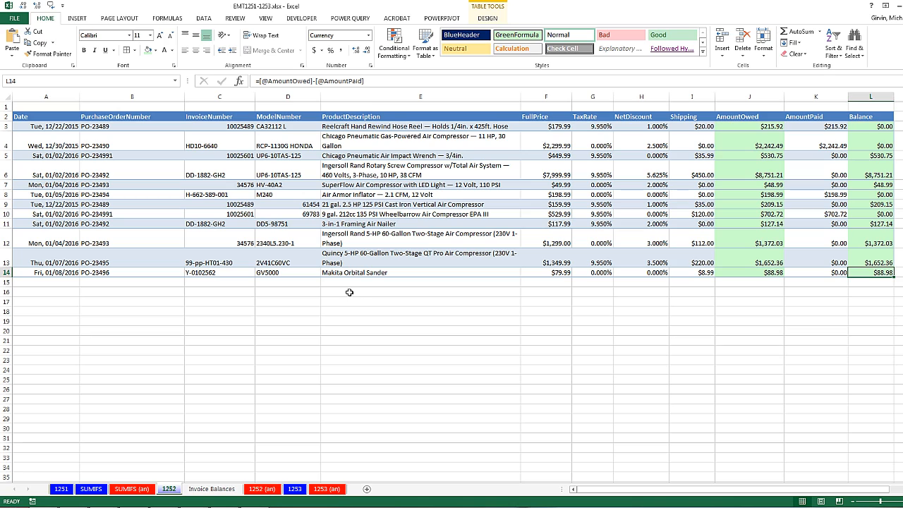
pyautogui.moveTo(828, 281)
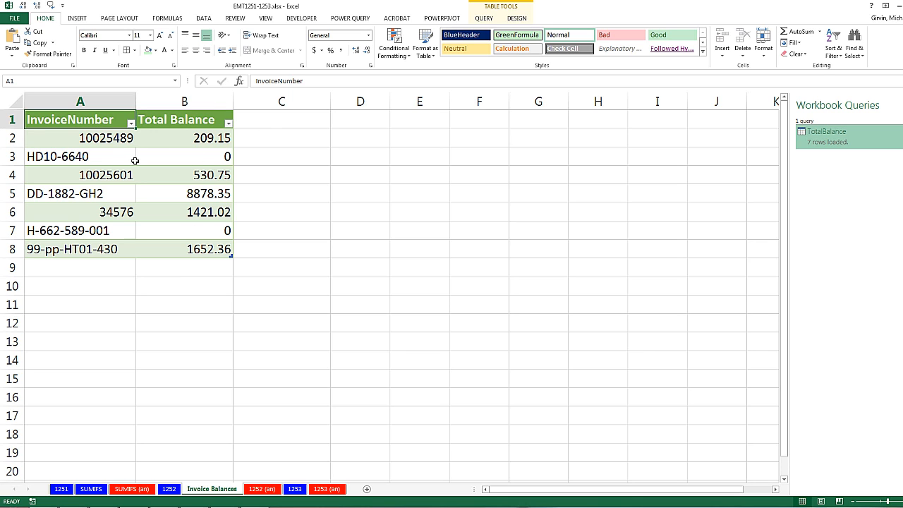
# Step: Refresh the Invoice Balances table to eight rows including Y-0102562 at 88.98
pyautogui.rightClick(57, 156)
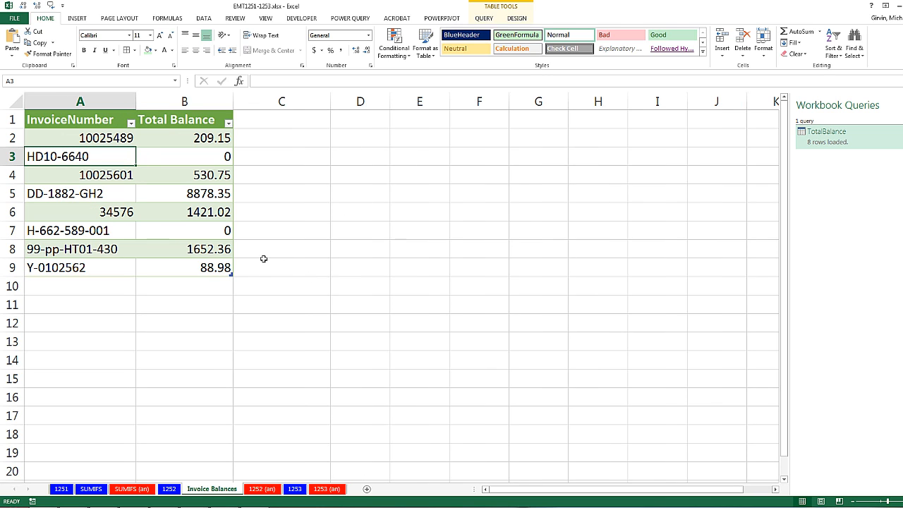
pyautogui.moveTo(110, 282)
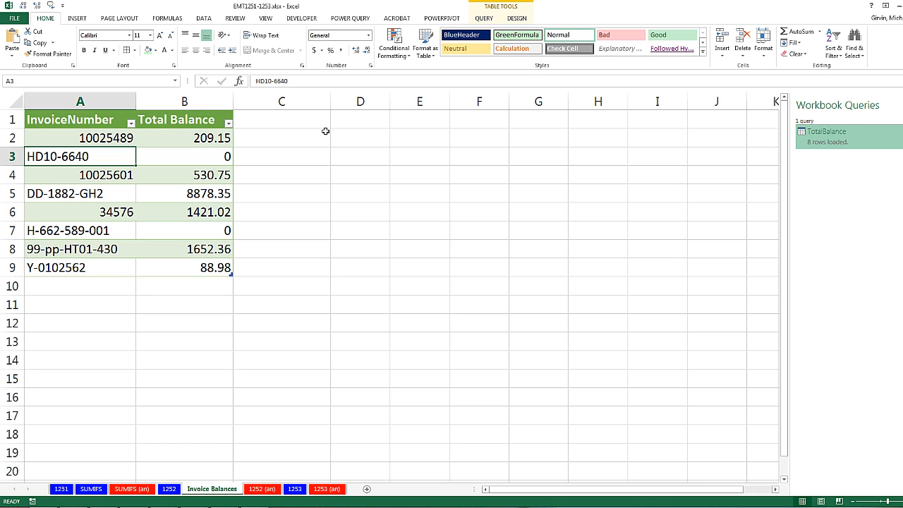
pyautogui.click(350, 18)
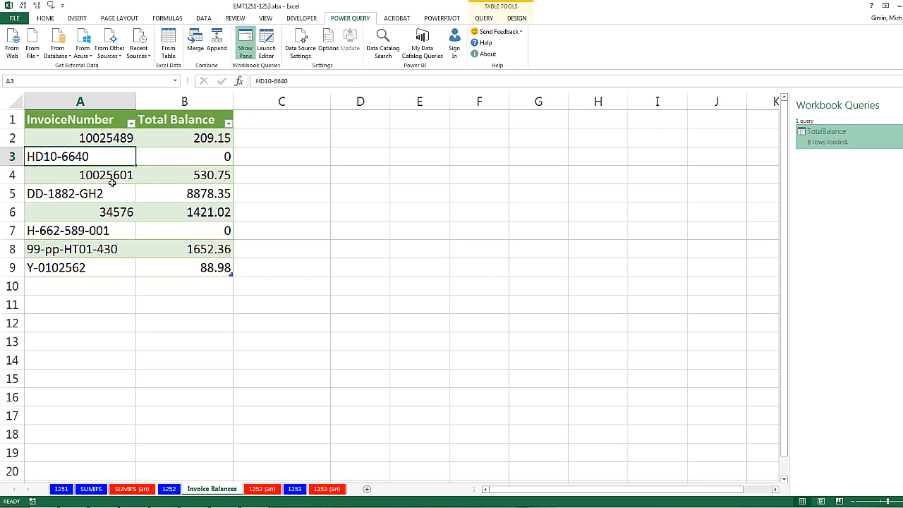
pyautogui.moveTo(174, 175)
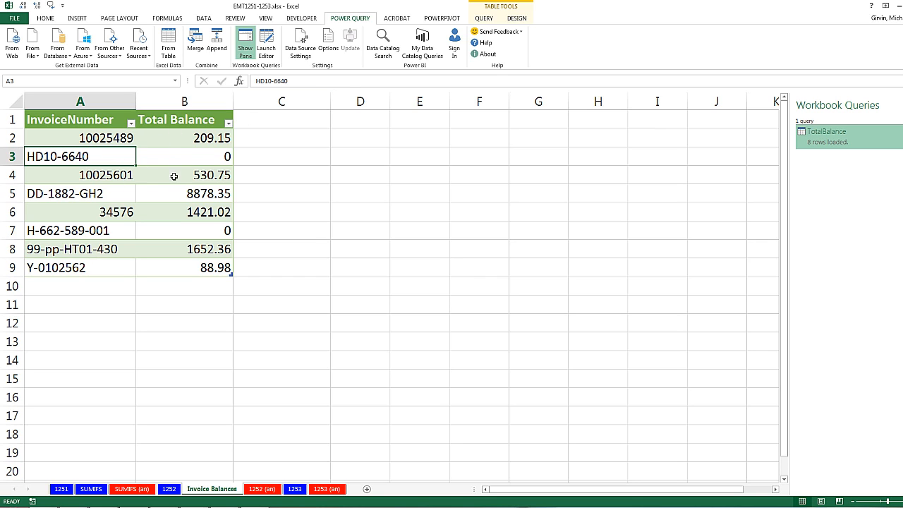
pyautogui.moveTo(238, 350)
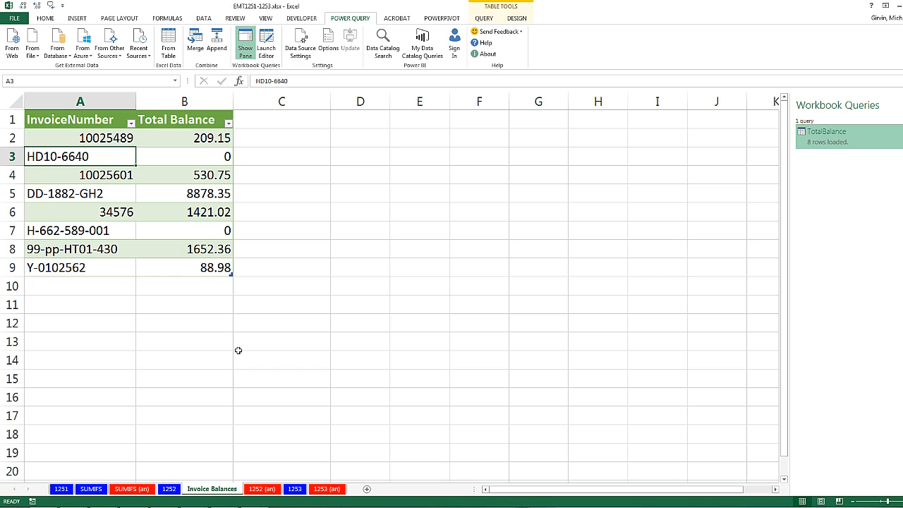